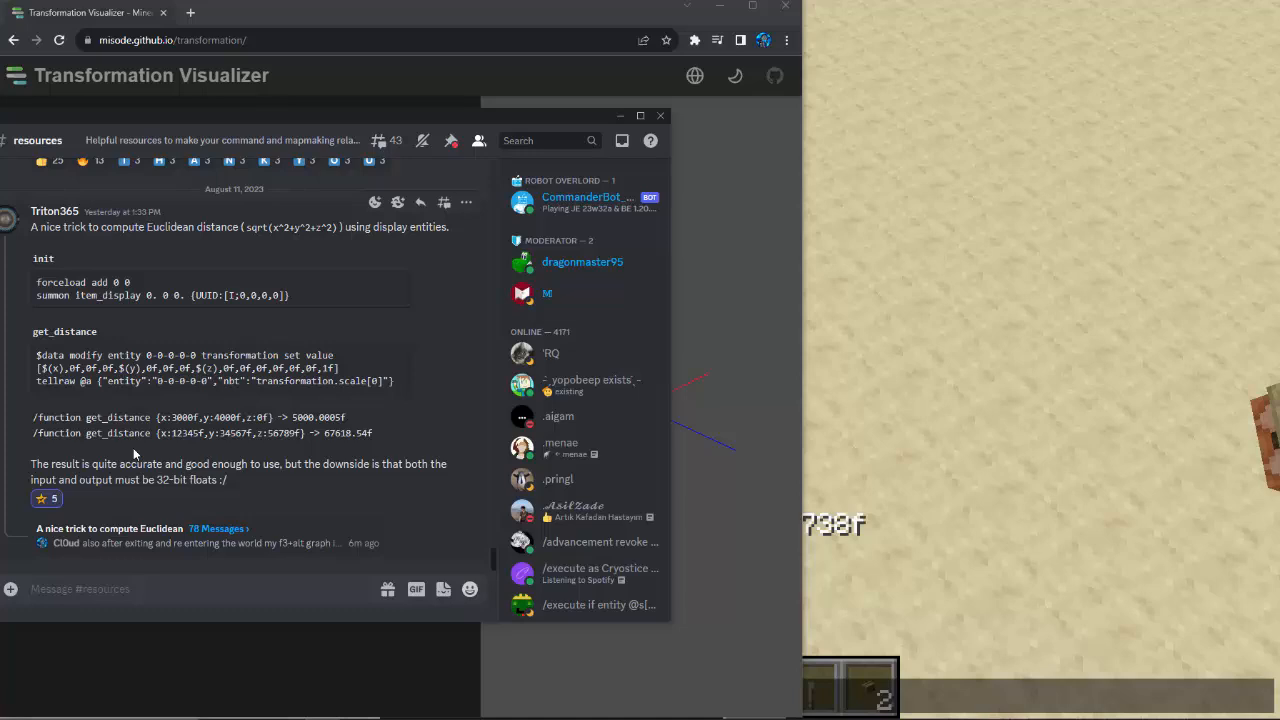
{"action": "mouse_move", "coordinate": [133, 449]}
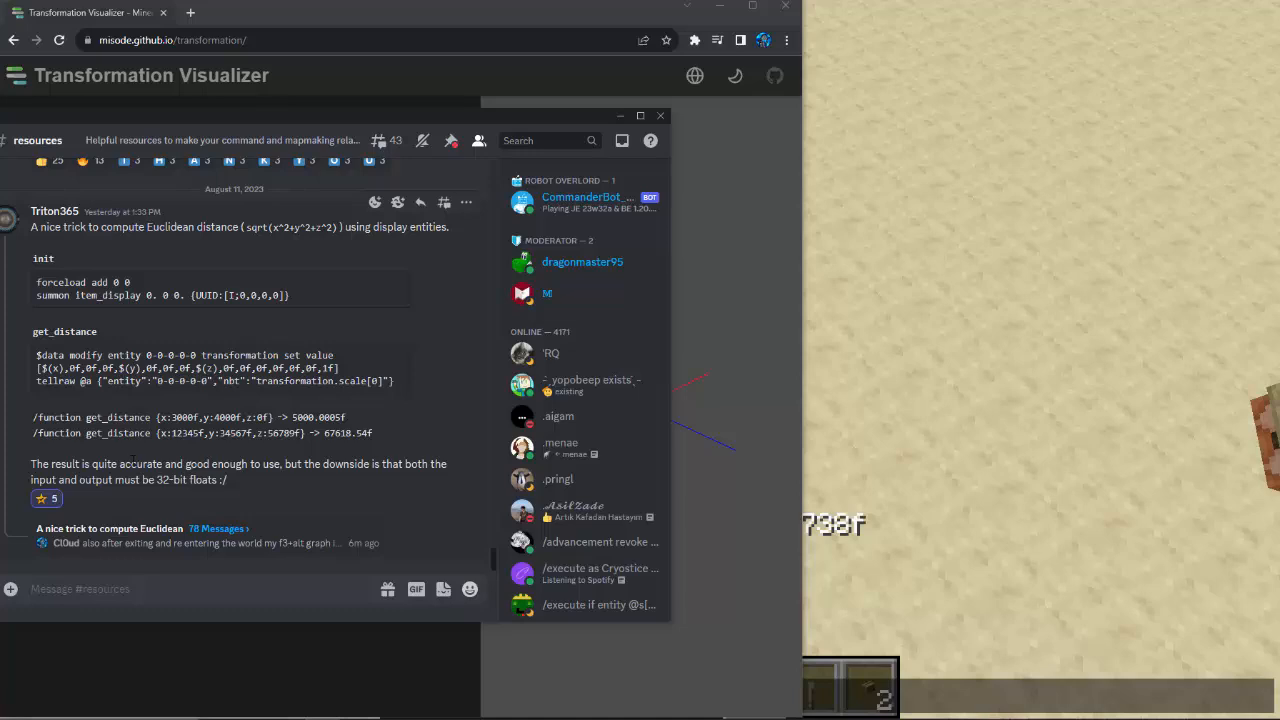
{"action": "mouse_move", "coordinate": [189, 462]}
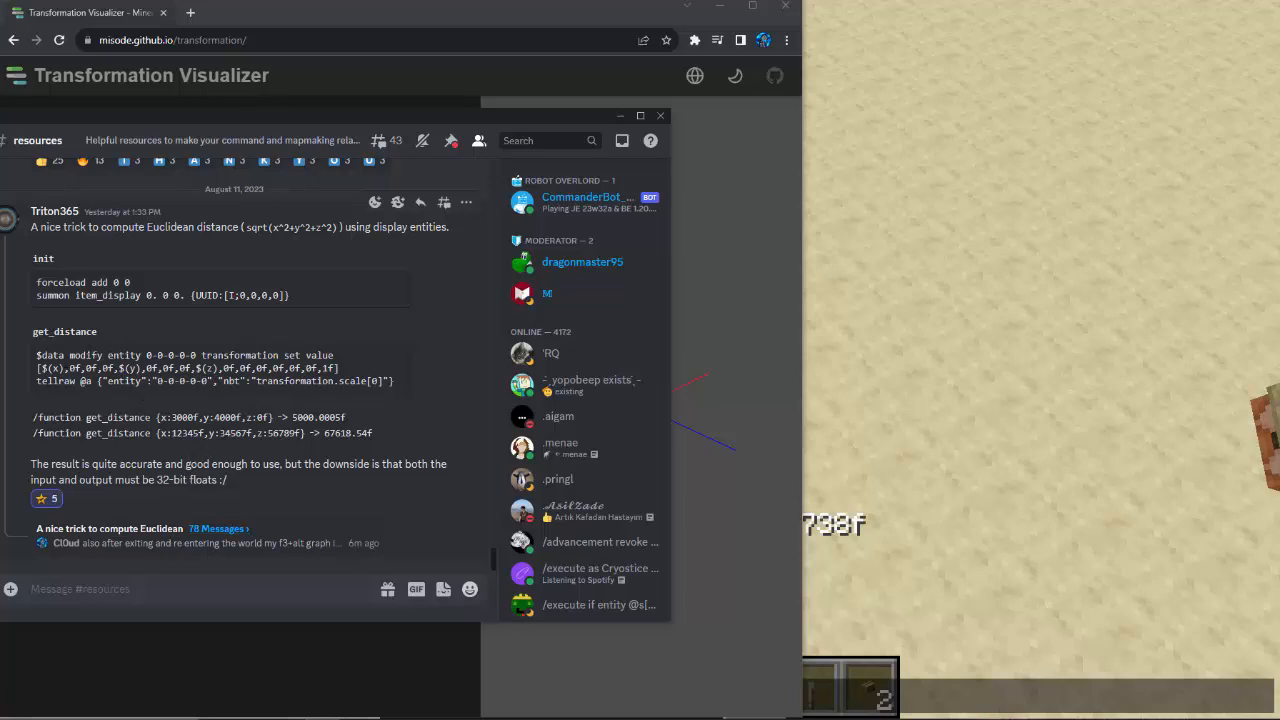
Reset the visualizer matrix to identity, slide the cube along x, then zero translation.
{"action": "double_click", "coordinate": [52, 365]}
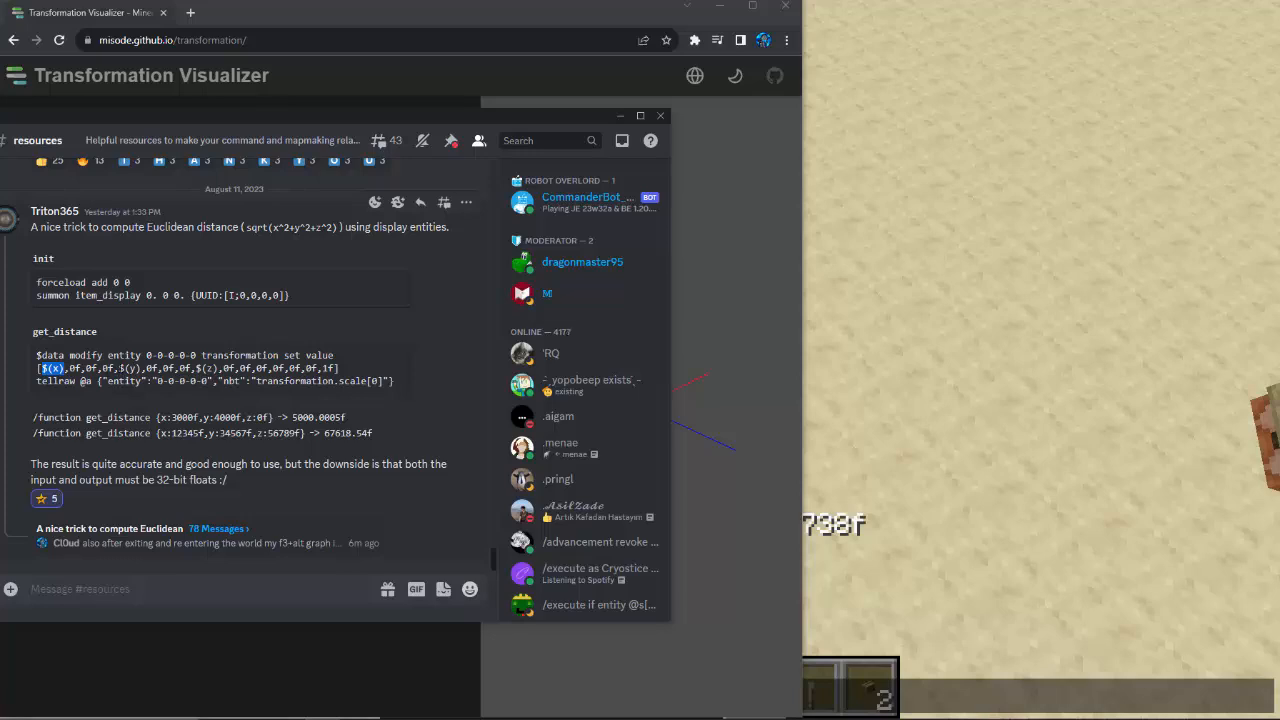
{"action": "double_click", "coordinate": [128, 369]}
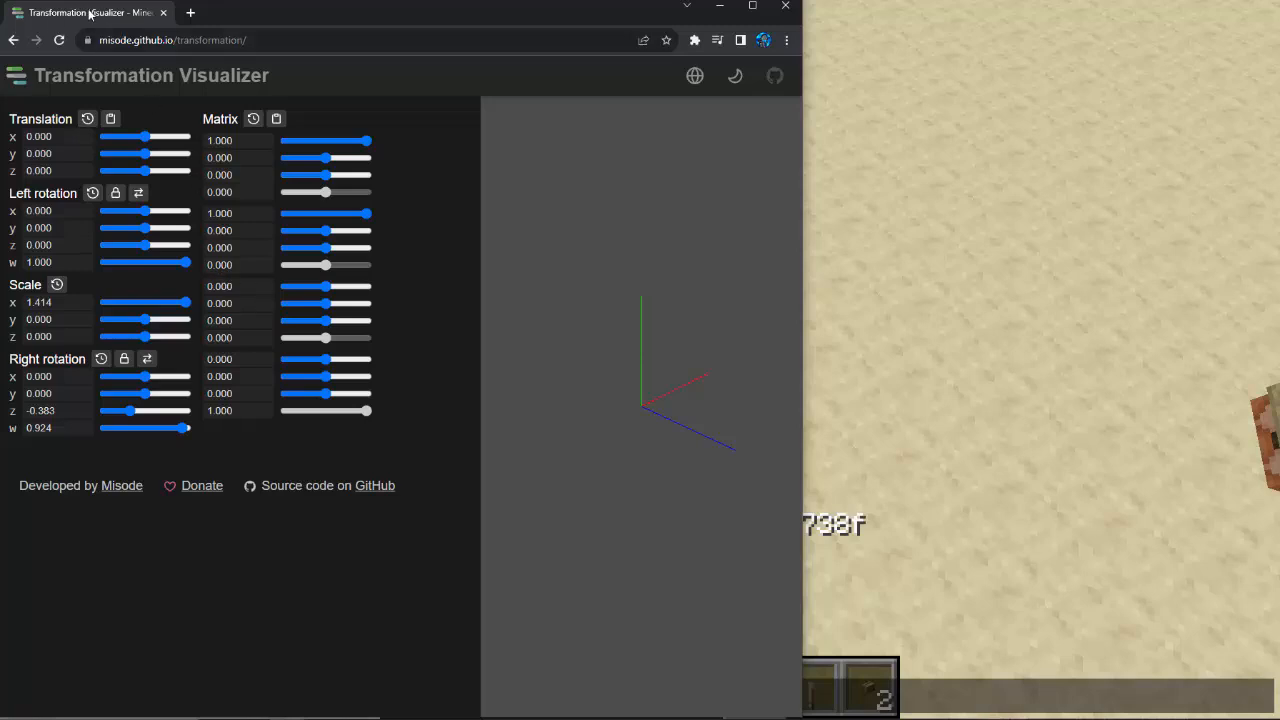
{"action": "mouse_move", "coordinate": [371, 316]}
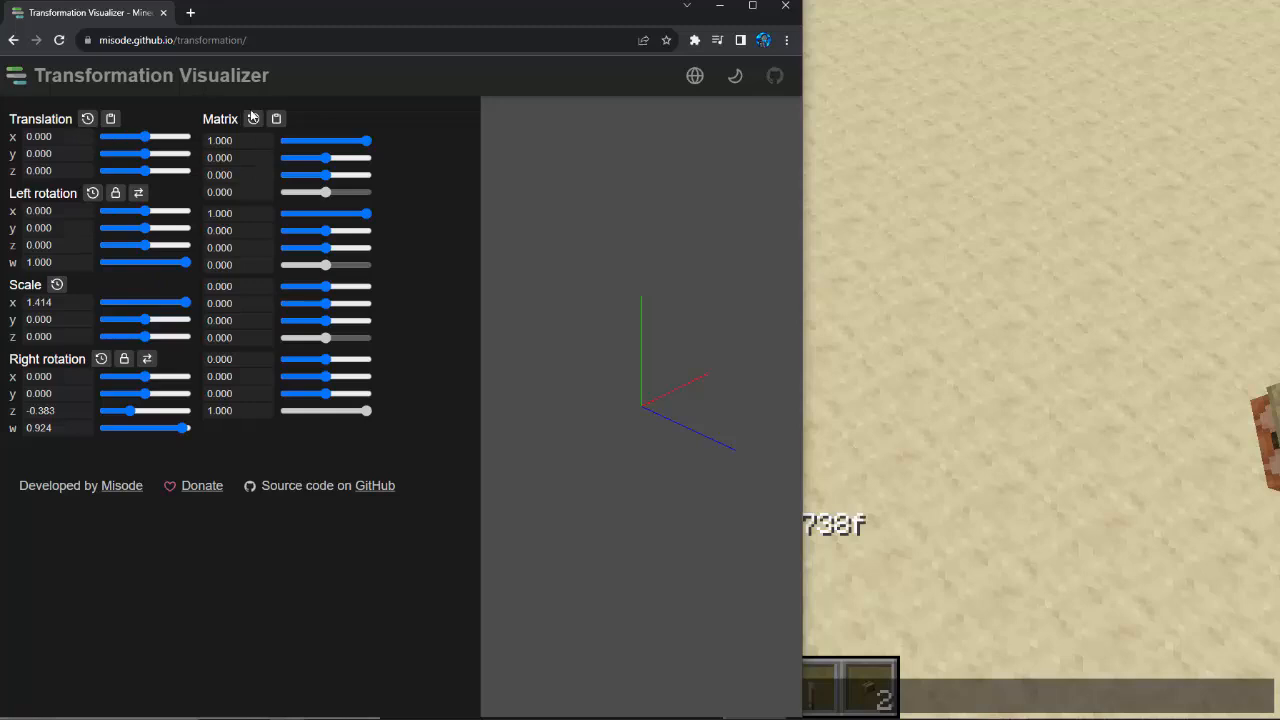
{"action": "left_click", "coordinate": [57, 284]}
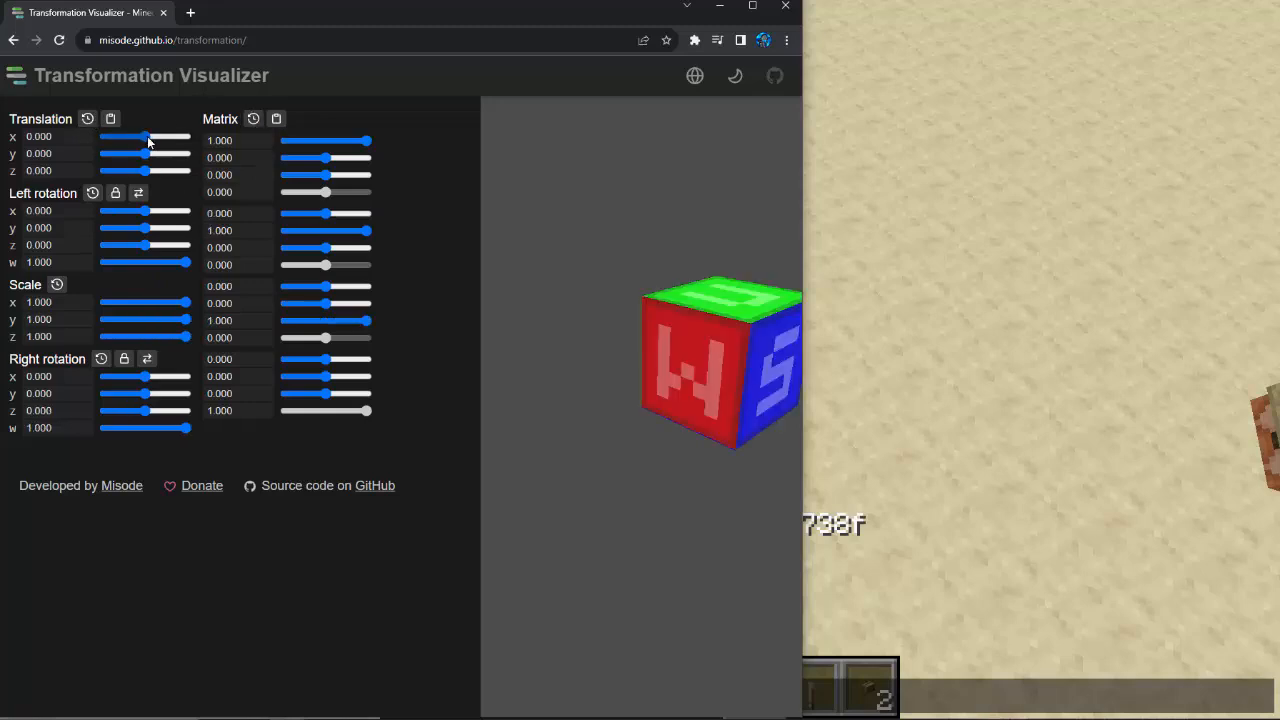
{"action": "left_click_drag", "start_coordinate": [147, 137], "coordinate": [172, 137]}
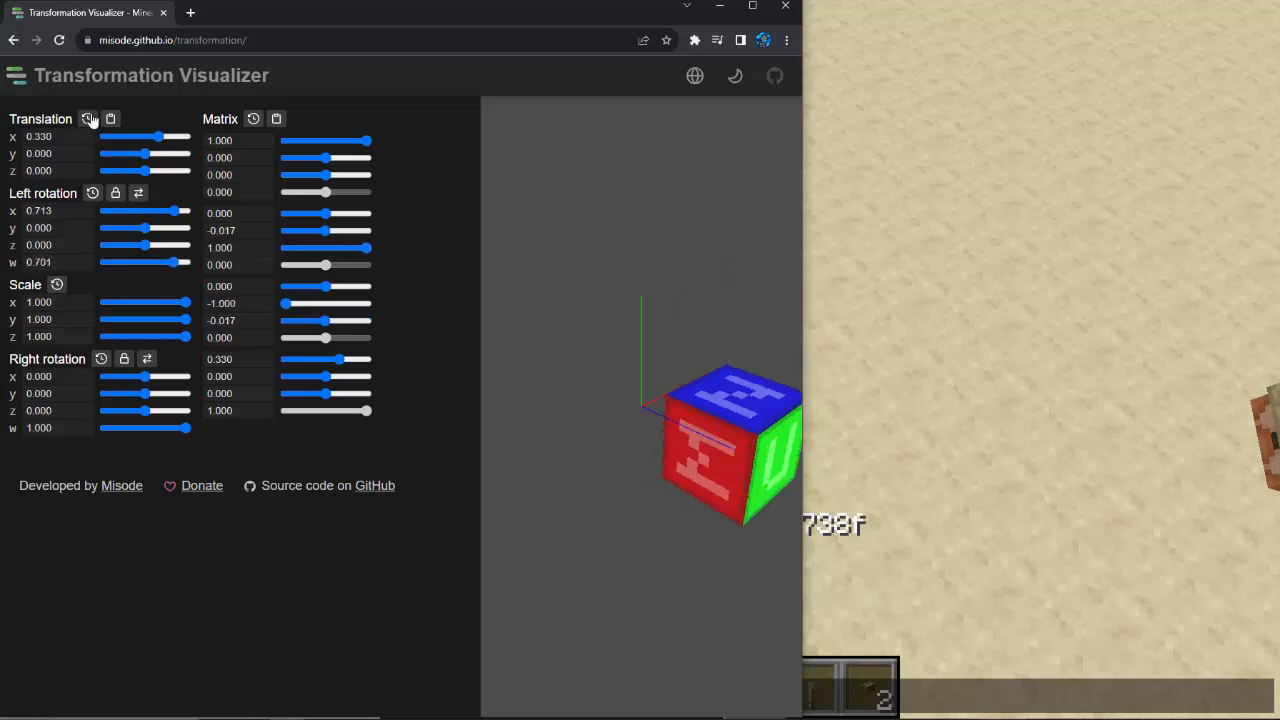
{"action": "left_click", "coordinate": [88, 119]}
{"action": "type", "text": "1"}
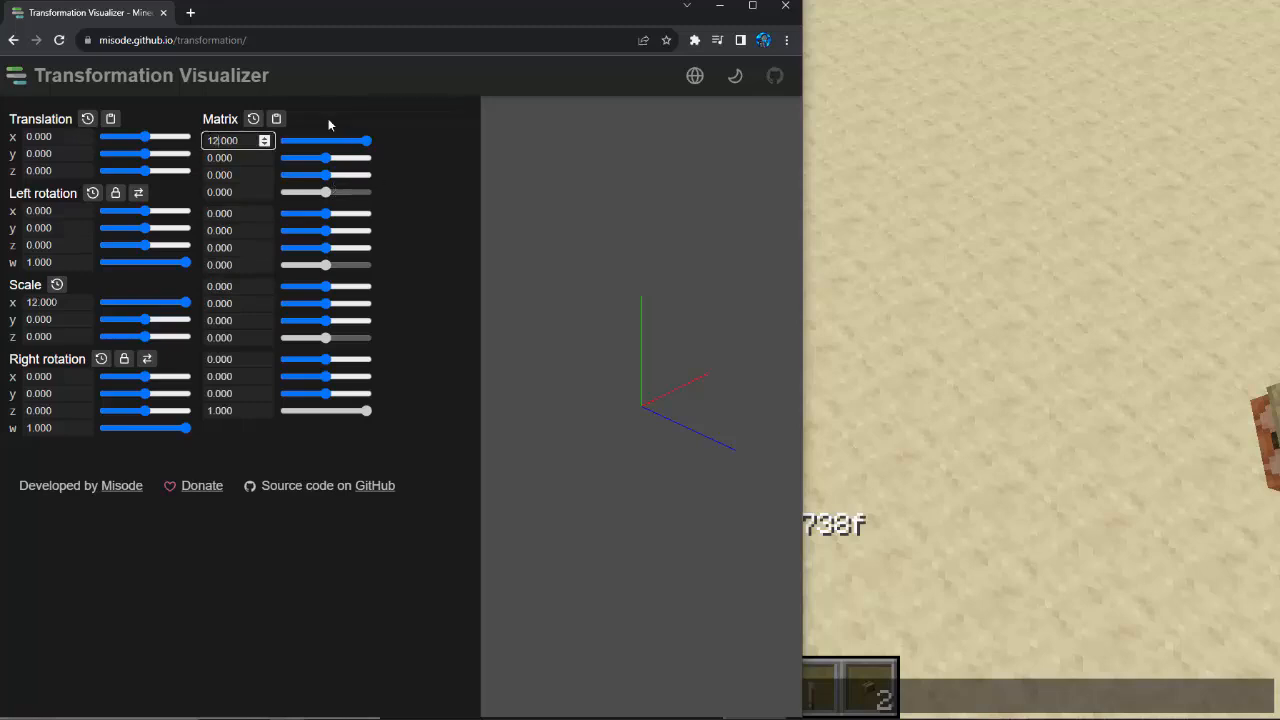
Set two matrix entries to 1.000 so the decomposed Scale x reads 1.414.
{"action": "type", "text": "2.000"}
{"action": "left_click", "coordinate": [238, 213]}
{"action": "type", "text": "1"}
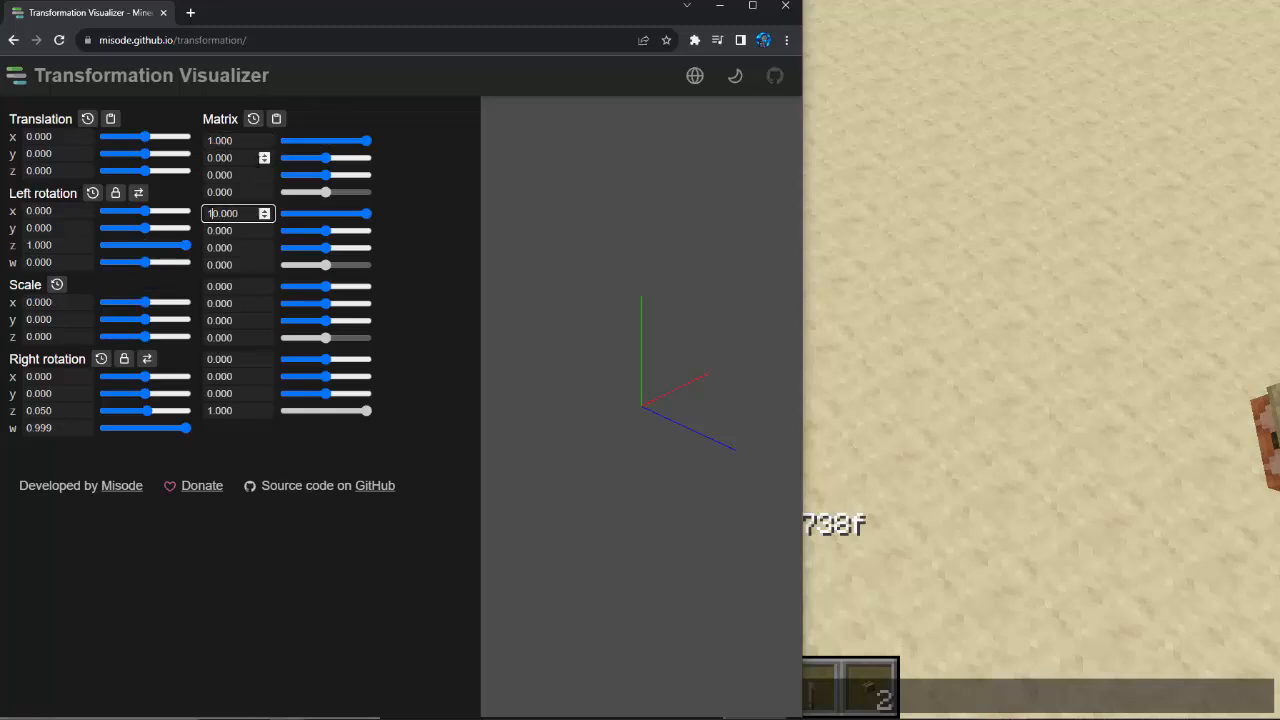
{"action": "type", "text": "1.000"}
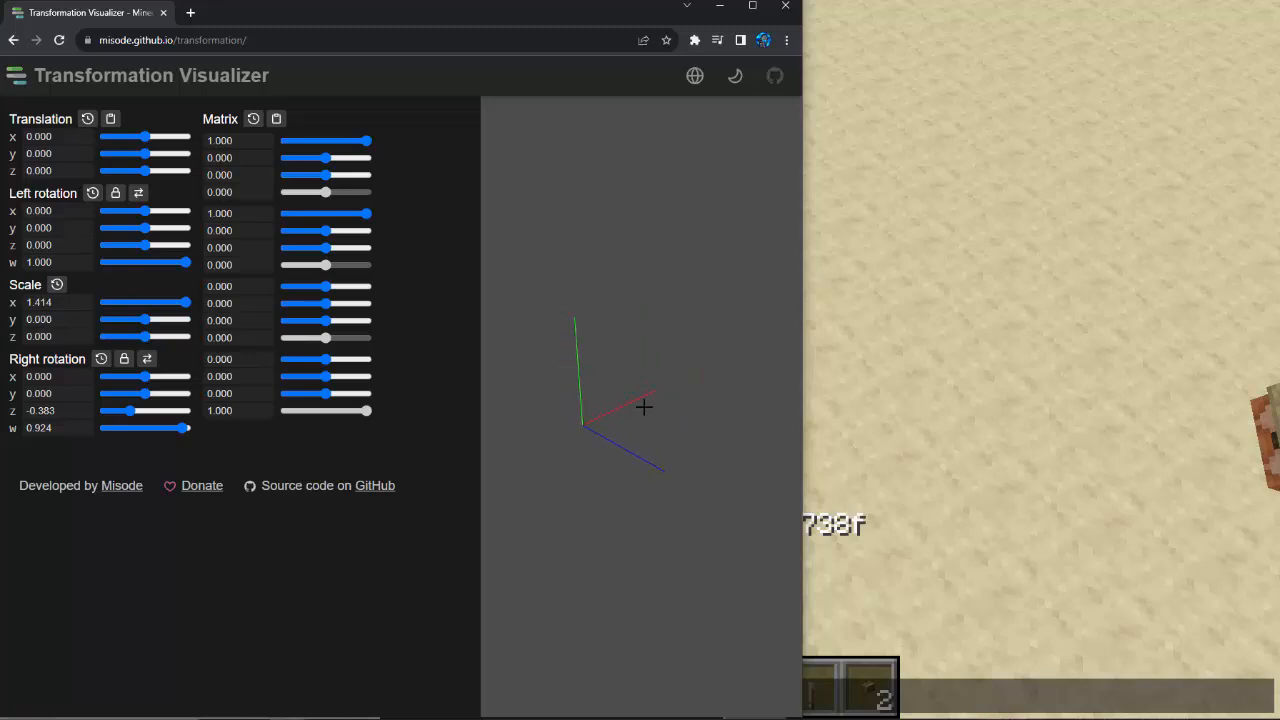
{"action": "mouse_move", "coordinate": [570, 215]}
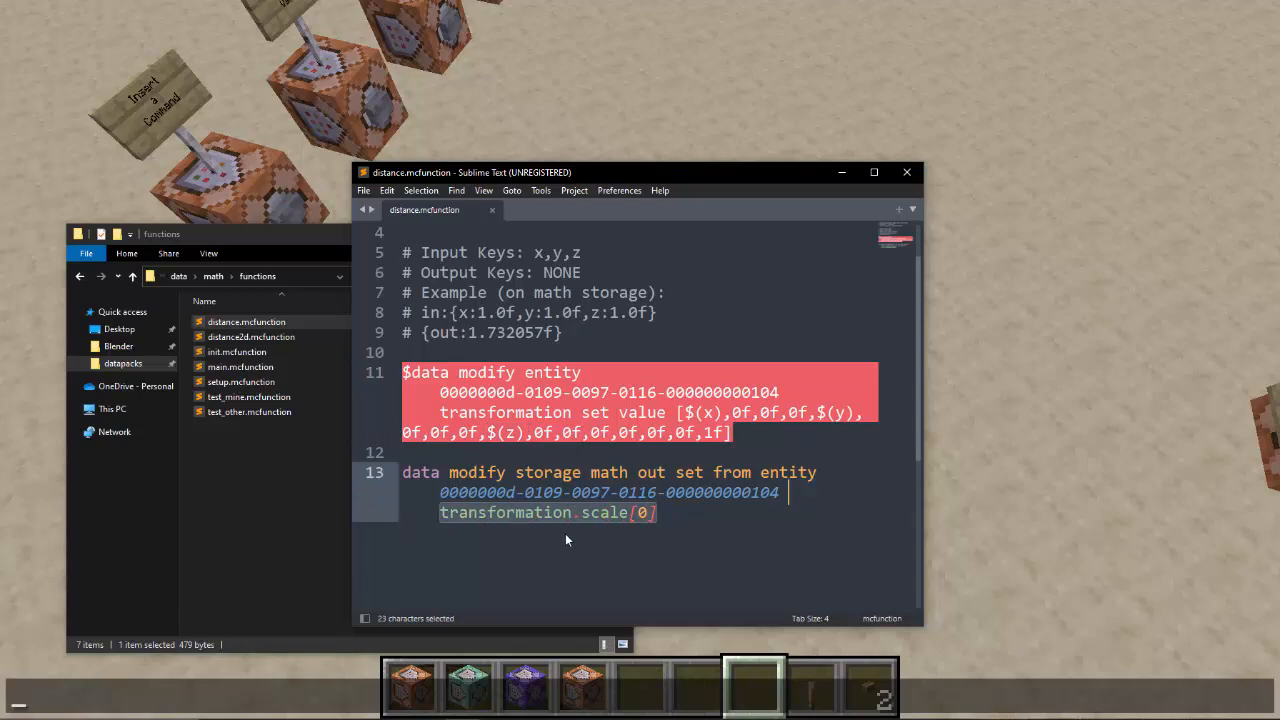
{"action": "mouse_move", "coordinate": [673, 520]}
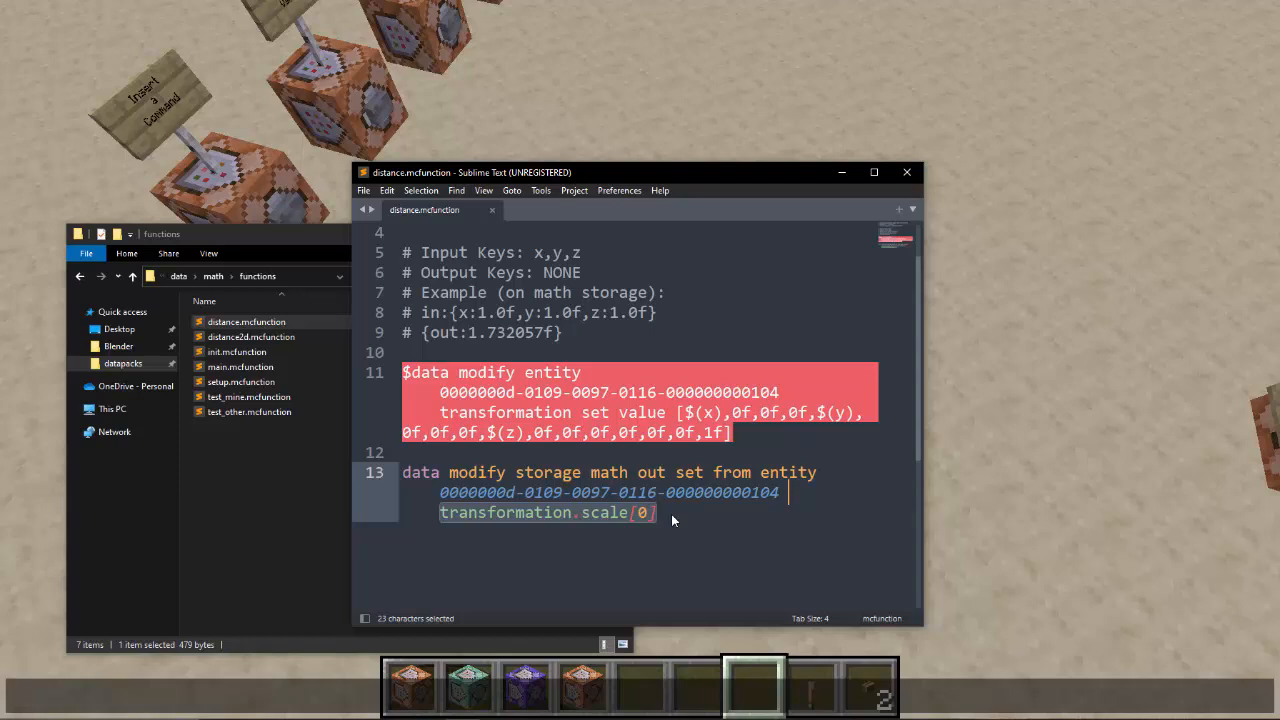
{"action": "mouse_move", "coordinate": [678, 518]}
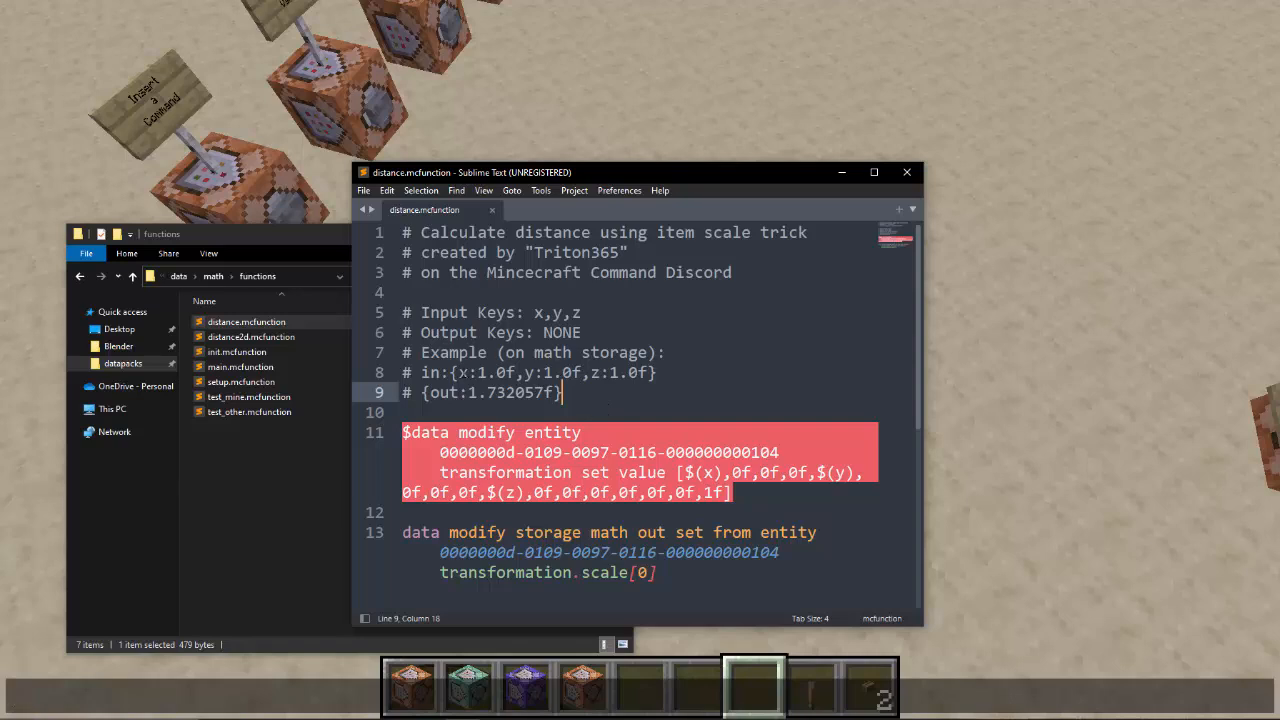
Highlight the example output comment {out:1.732057f} in distance.mcfunction.
{"action": "left_click_drag", "start_coordinate": [450, 372], "coordinate": [655, 372]}
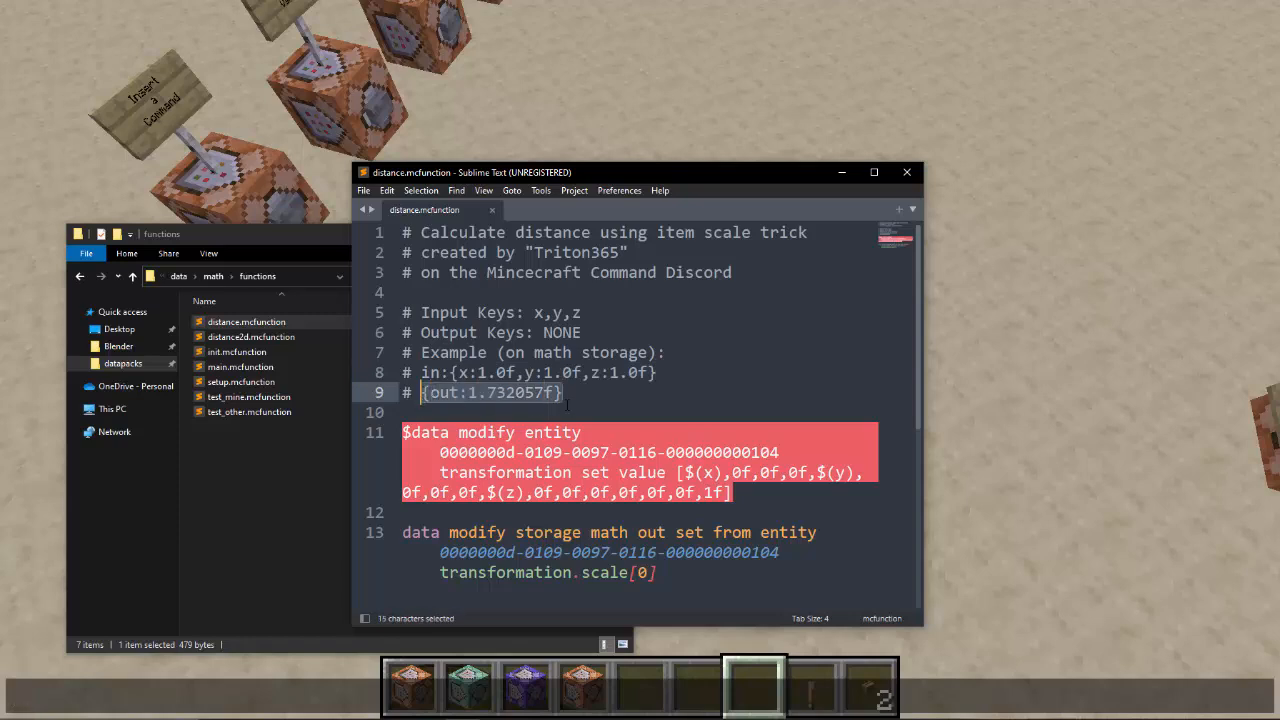
{"action": "mouse_move", "coordinate": [590, 389]}
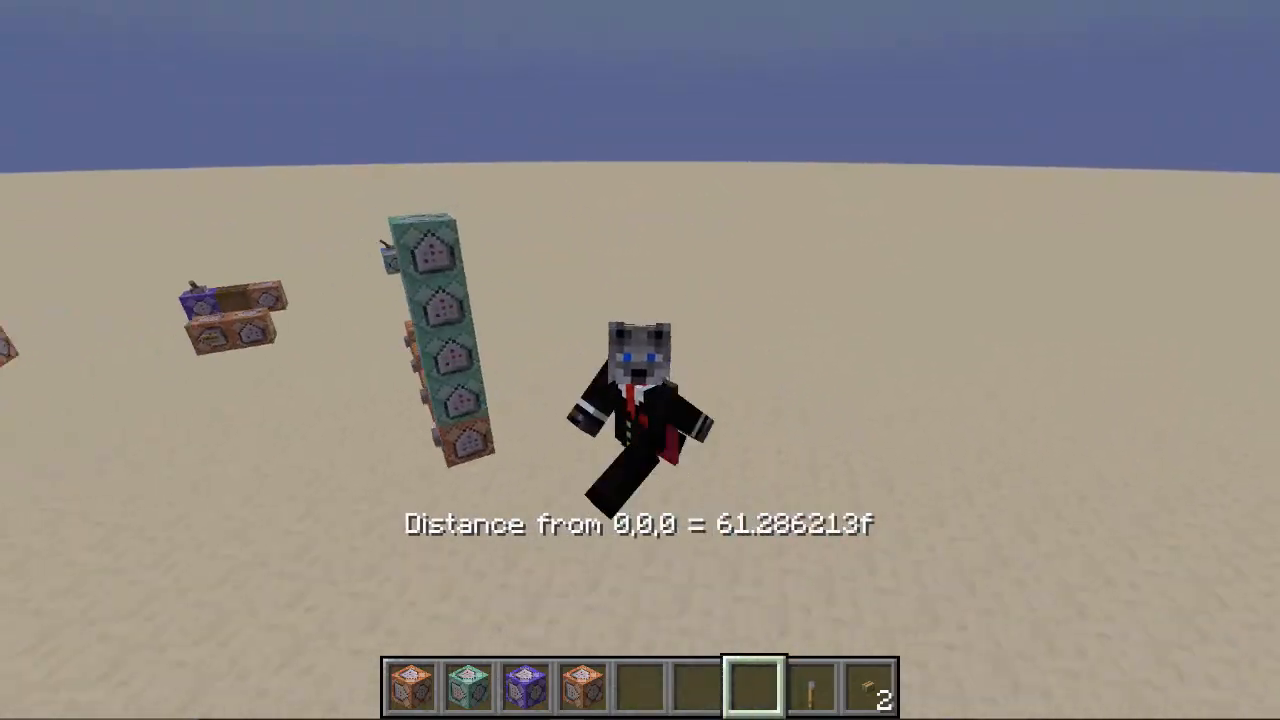
Toggle the F3 debug overlay while viewing the live distance-from-origin readout.
{"action": "key", "text": "F3"}
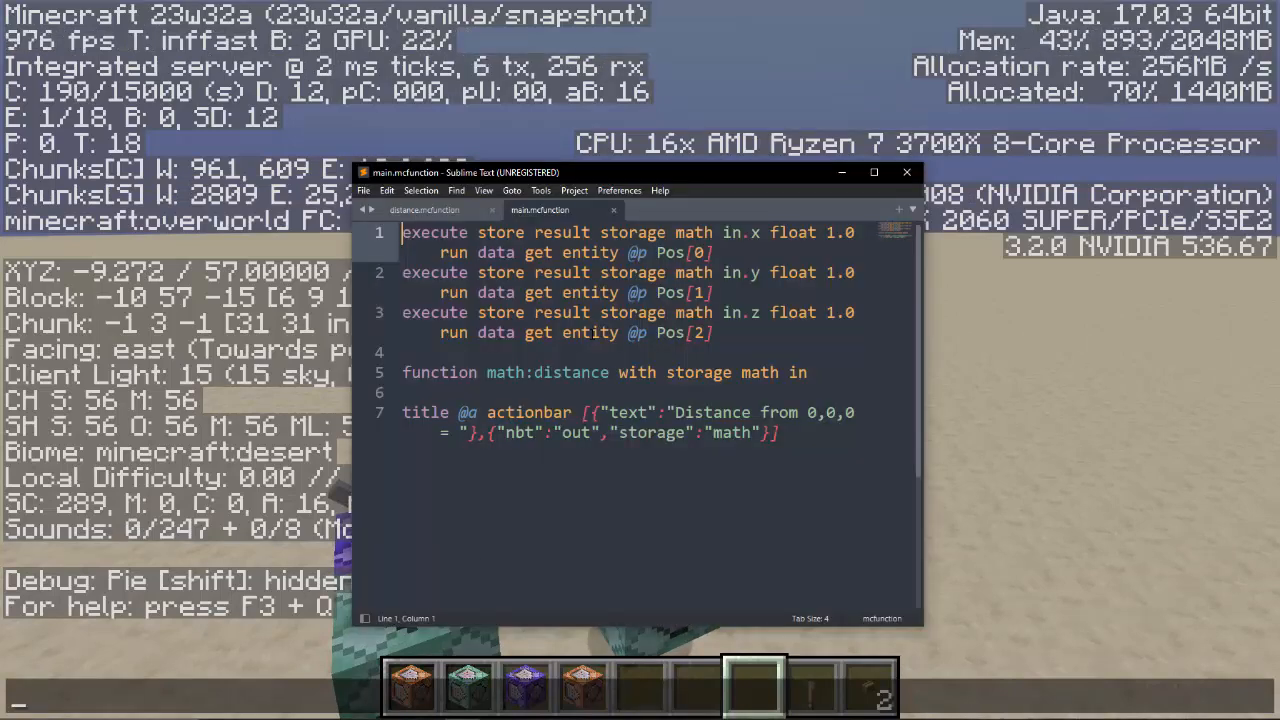
Select the execute store lines and the in.x storage path in main.mcfunction.
{"action": "left_click_drag", "start_coordinate": [621, 252], "coordinate": [714, 252]}
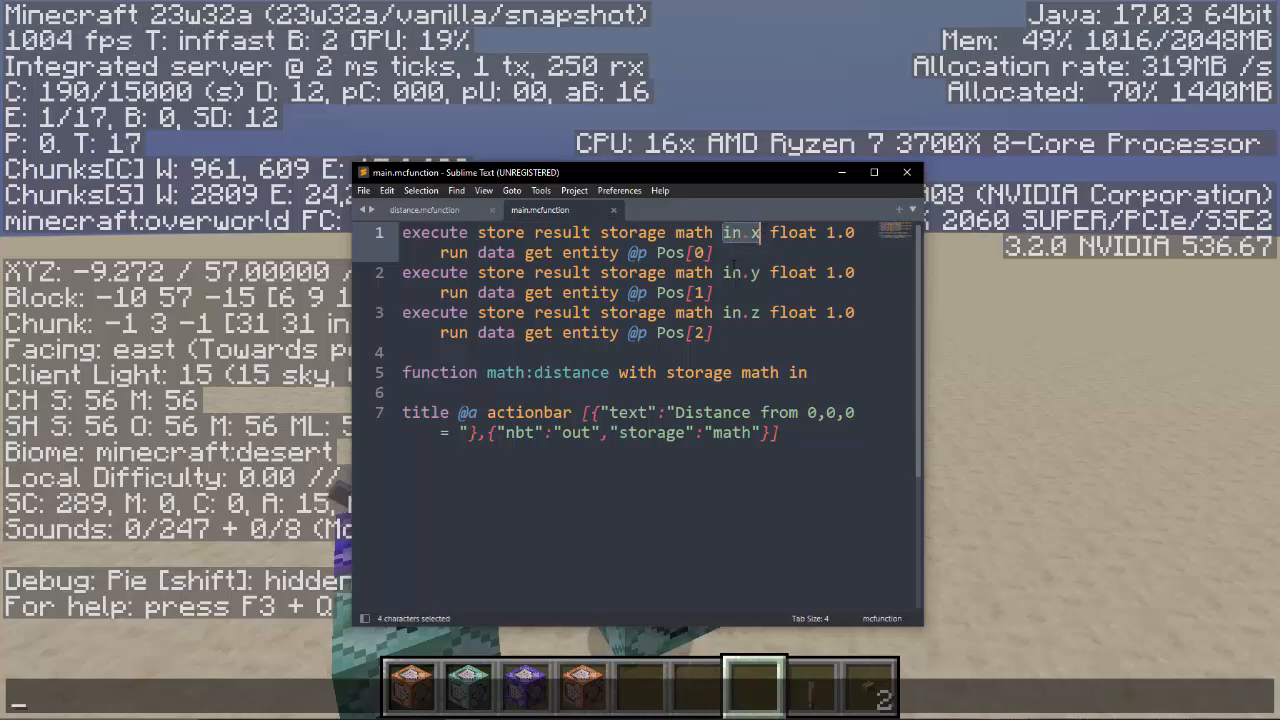
{"action": "double_click", "coordinate": [742, 312]}
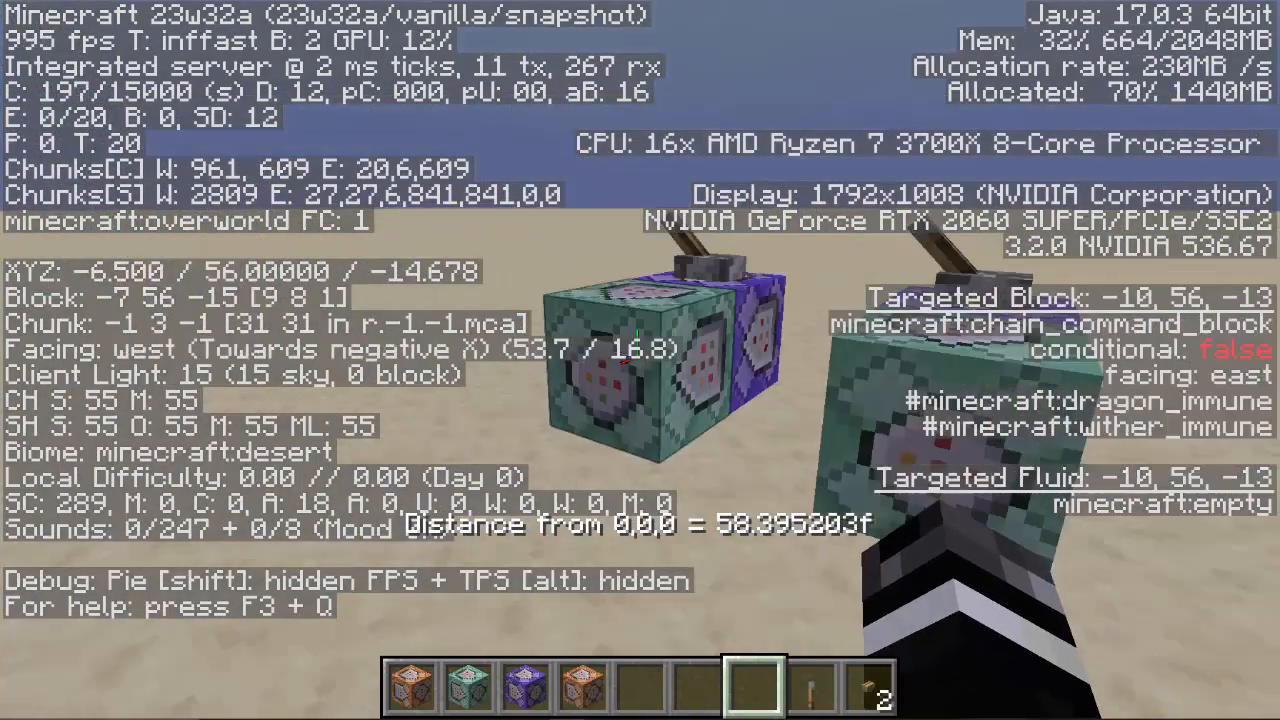
Set the chain command block to run function math:test_other and confirm it.
{"action": "key", "text": "F3"}
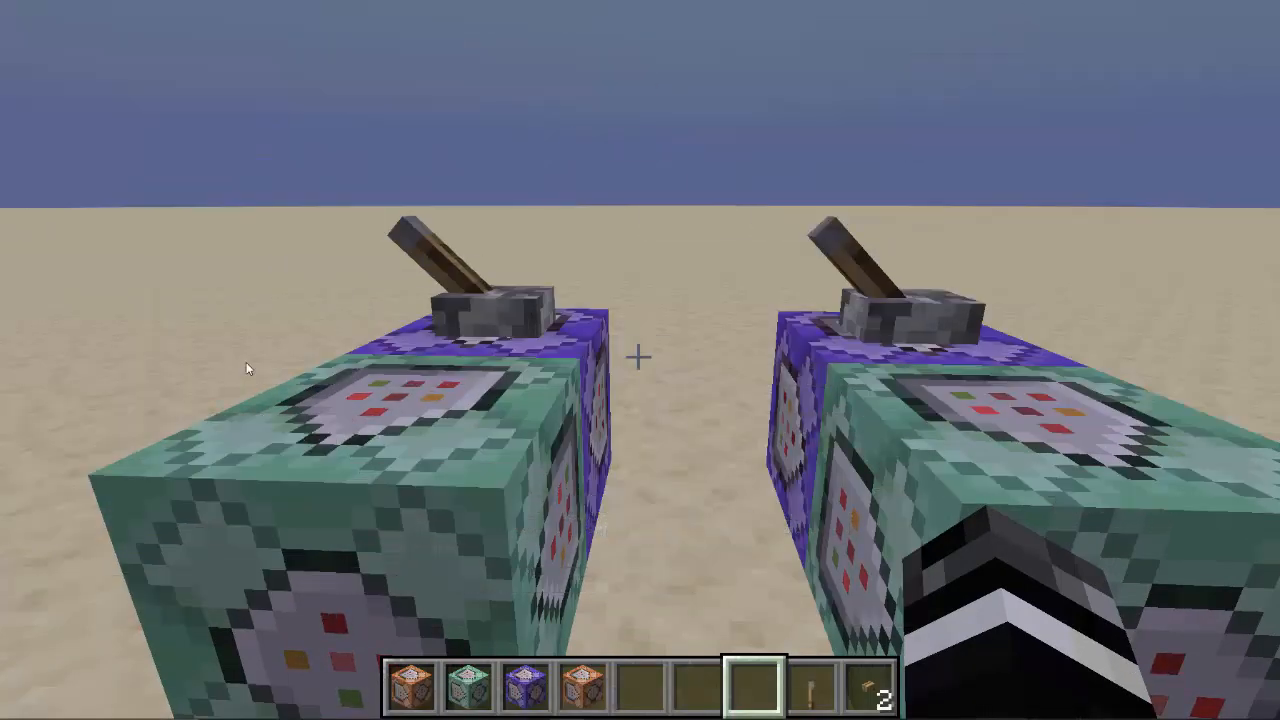
{"action": "key", "text": "F3"}
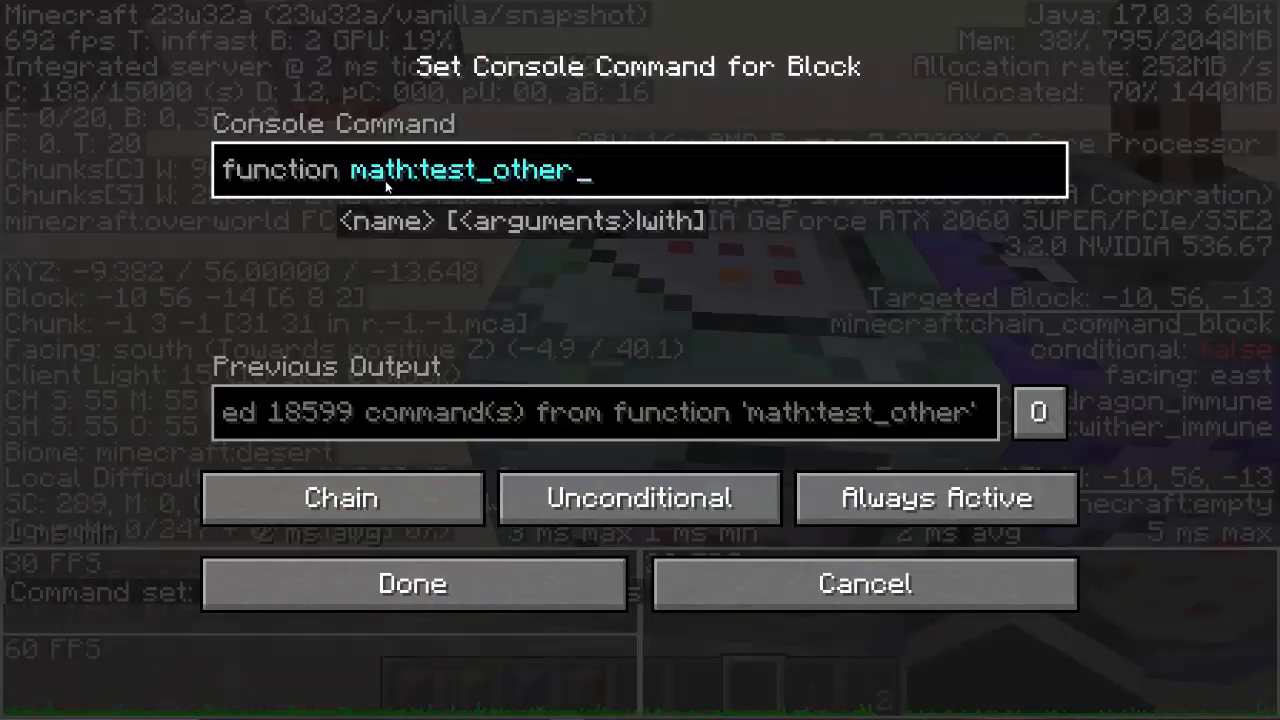
{"action": "left_click", "coordinate": [411, 582]}
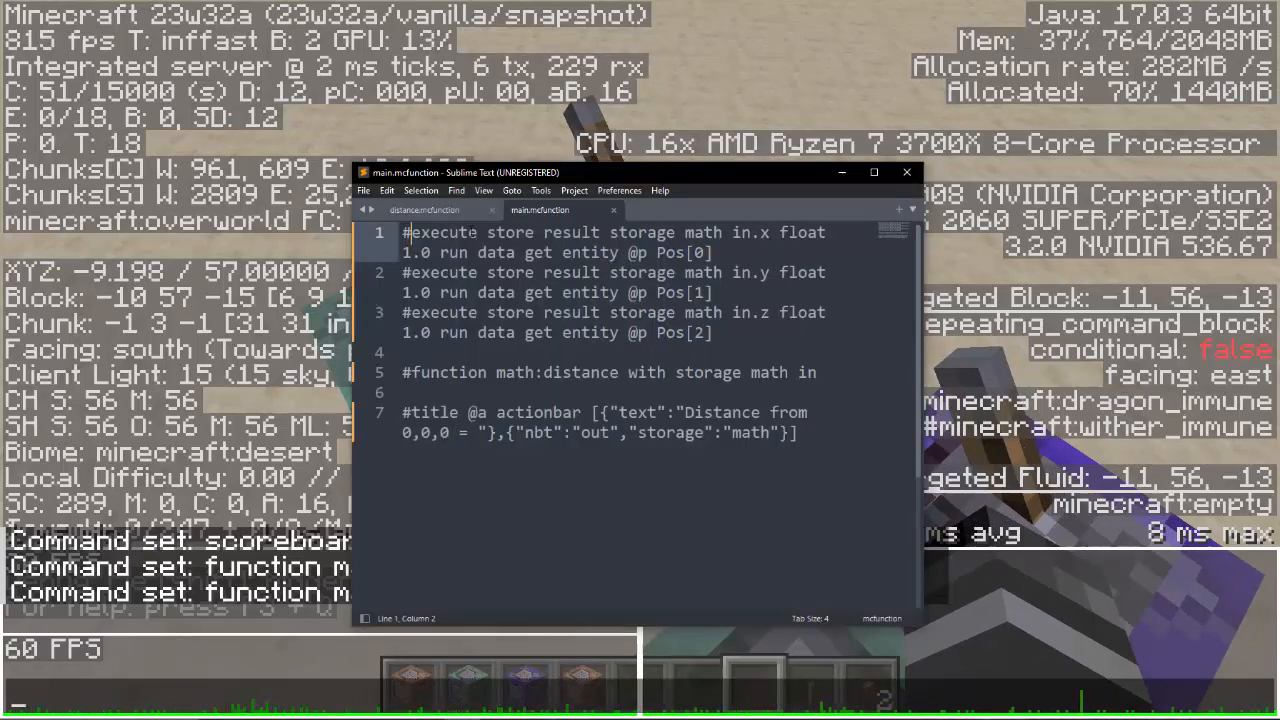
Save the disabled main function, review test_other's scoreboard setup lines, then return to test_mine.
{"action": "key", "text": "ctrl+n"}
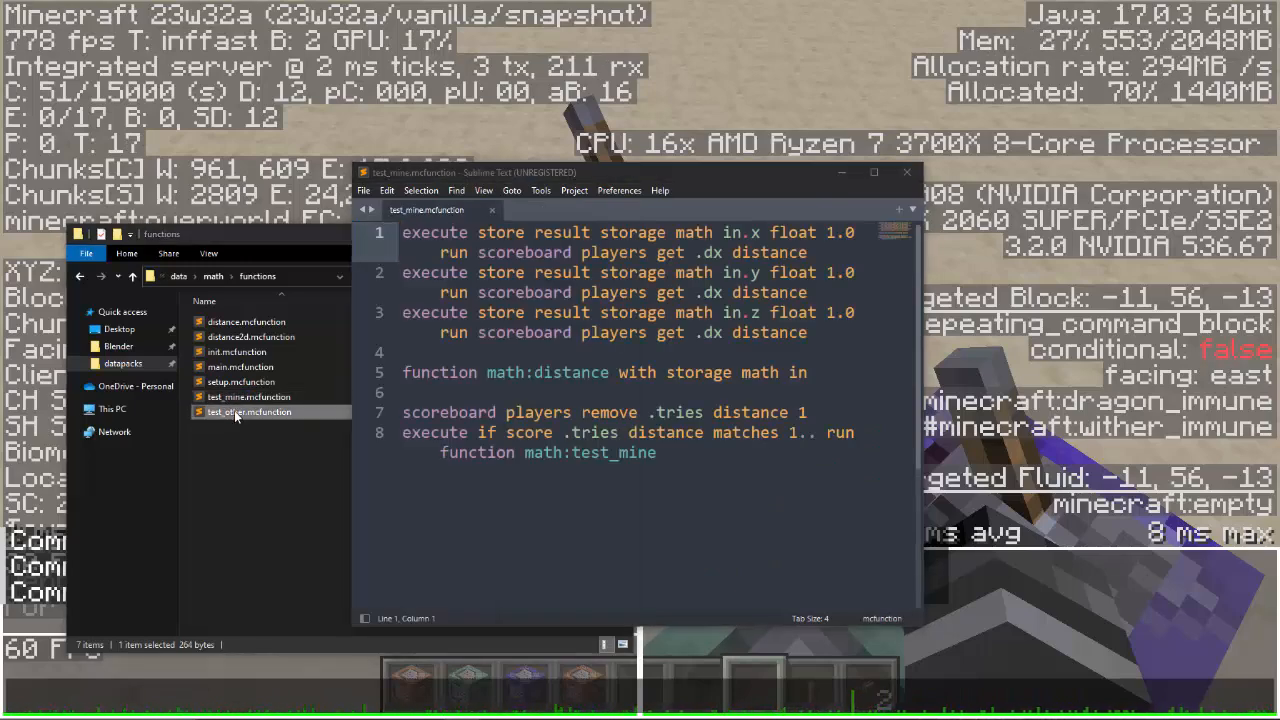
{"action": "double_click", "coordinate": [249, 412]}
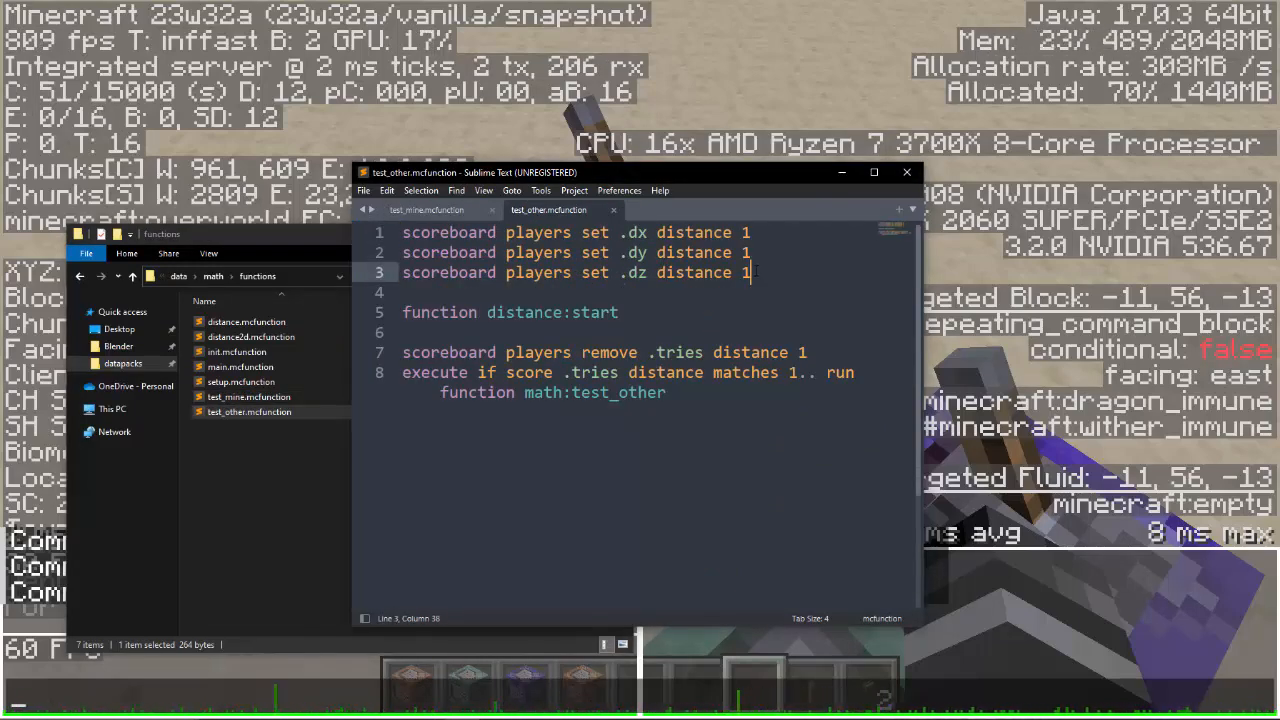
{"action": "left_click_drag", "start_coordinate": [402, 232], "coordinate": [747, 272]}
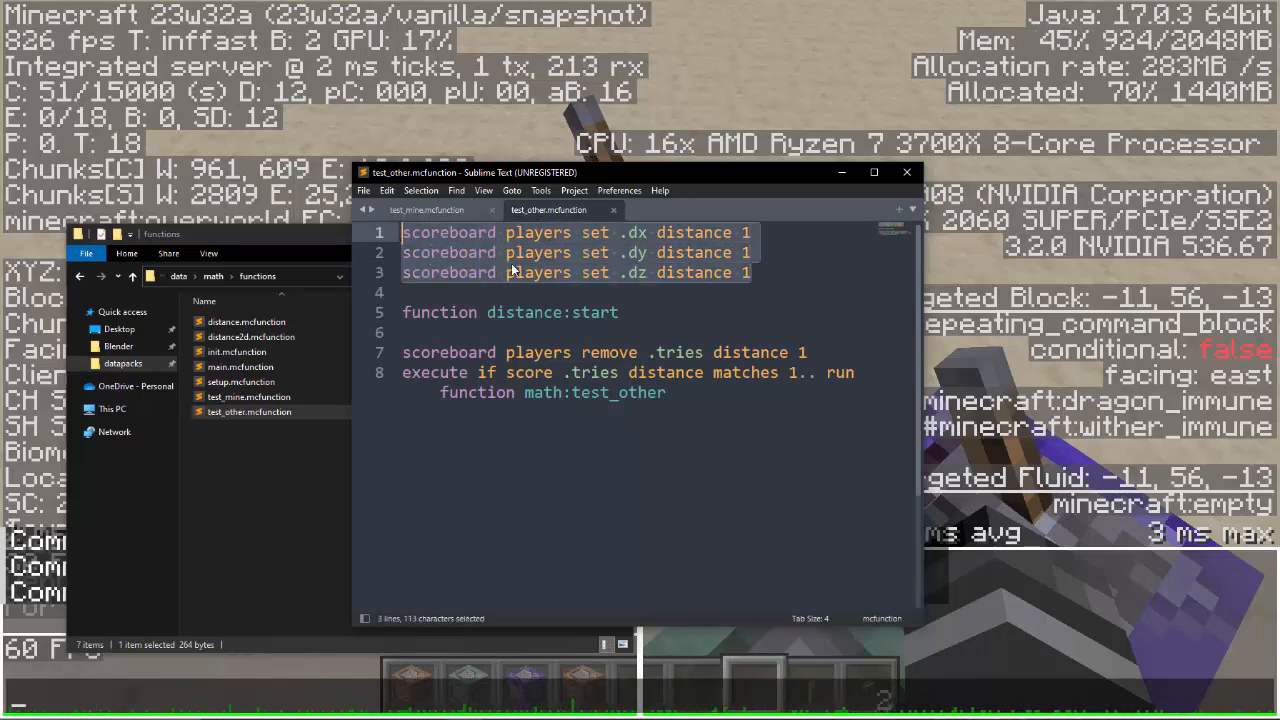
{"action": "left_click", "coordinate": [426, 210]}
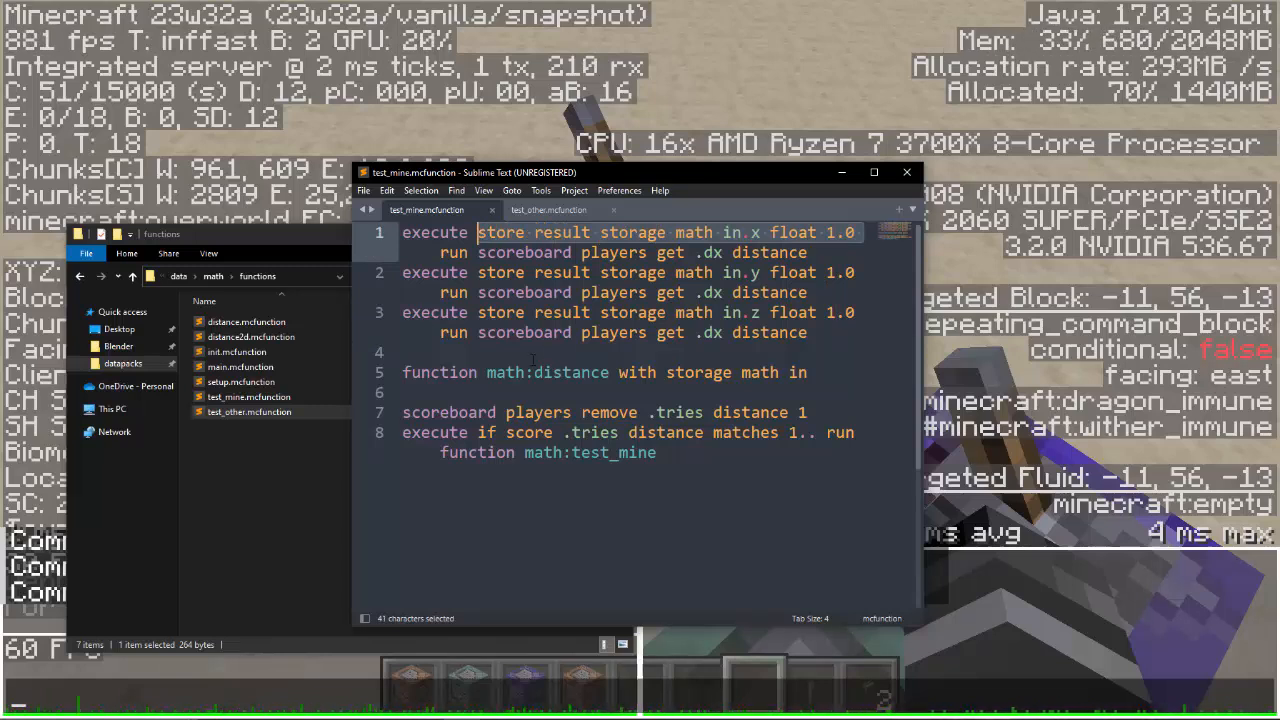
{"action": "mouse_move", "coordinate": [743, 360]}
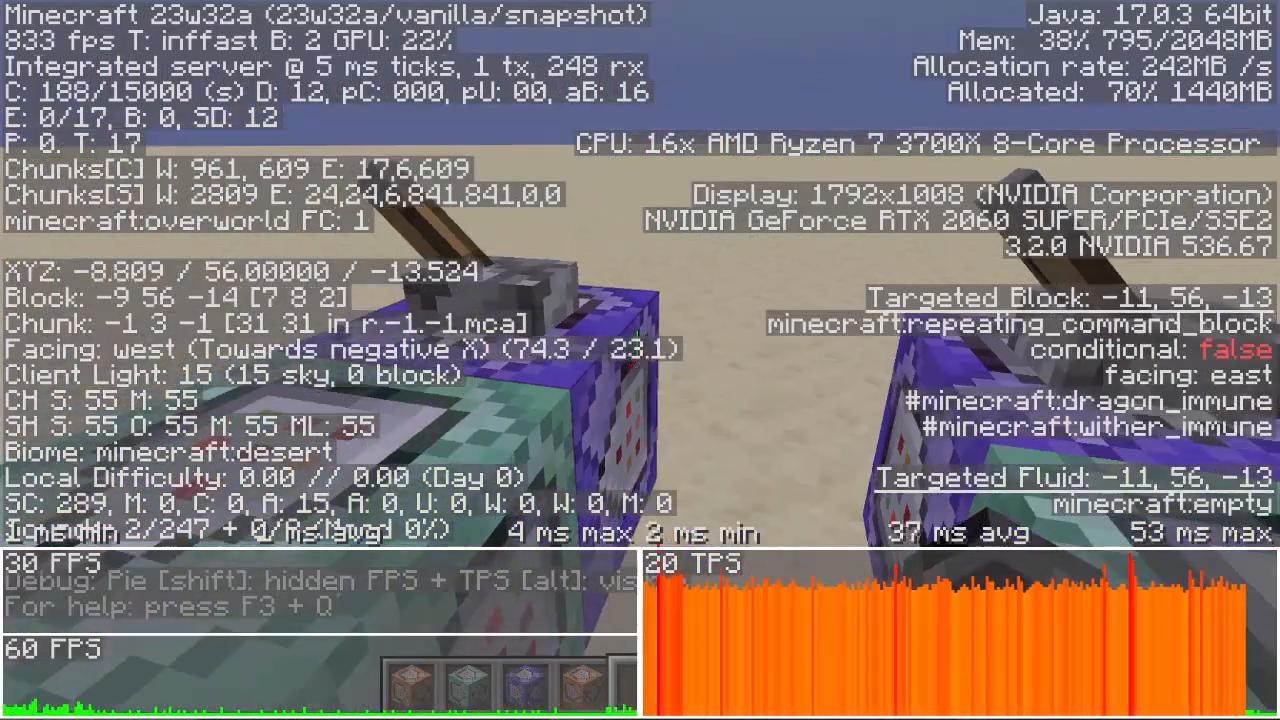
{"action": "mouse_move", "coordinate": [640, 360]}
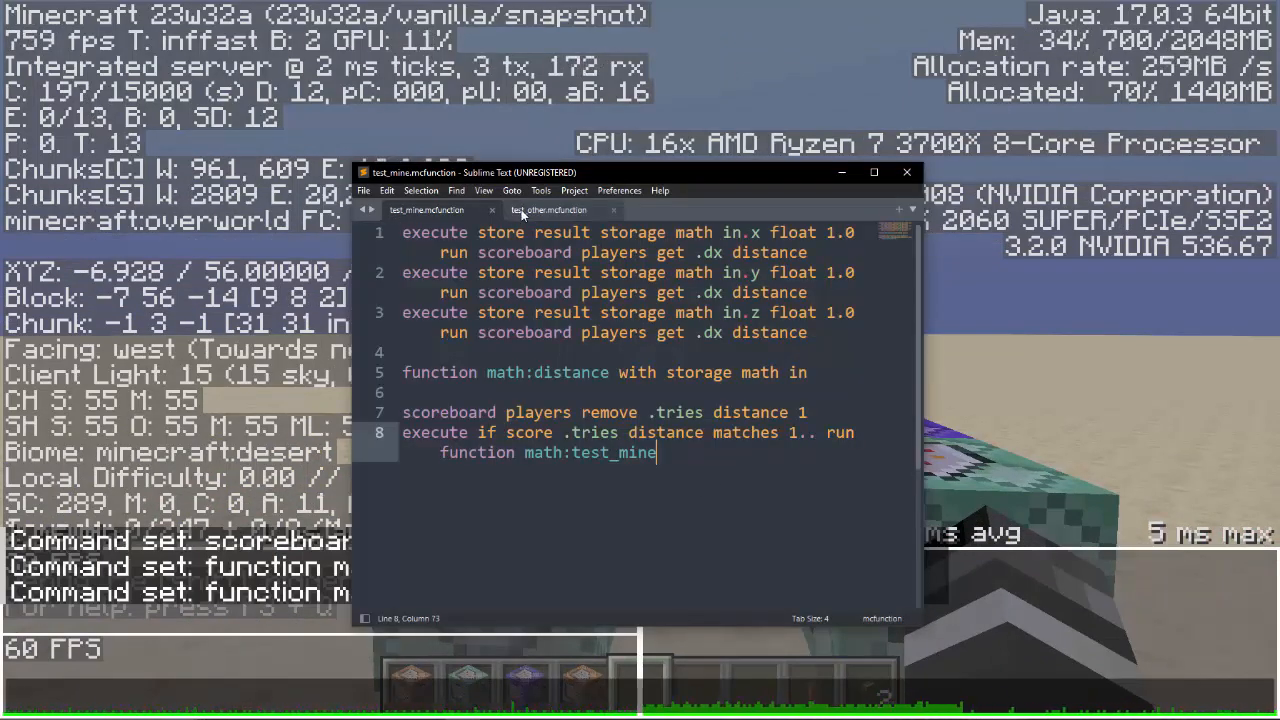
{"action": "left_click", "coordinate": [548, 210]}
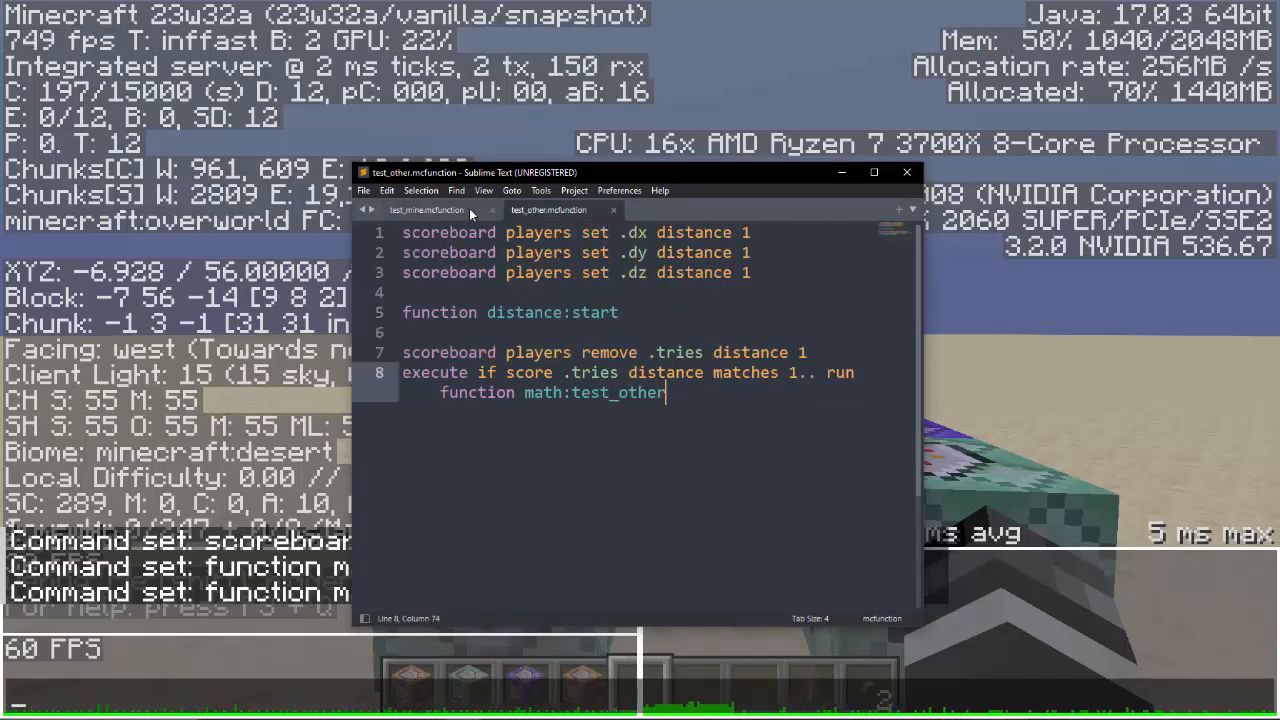
{"action": "left_click", "coordinate": [426, 210]}
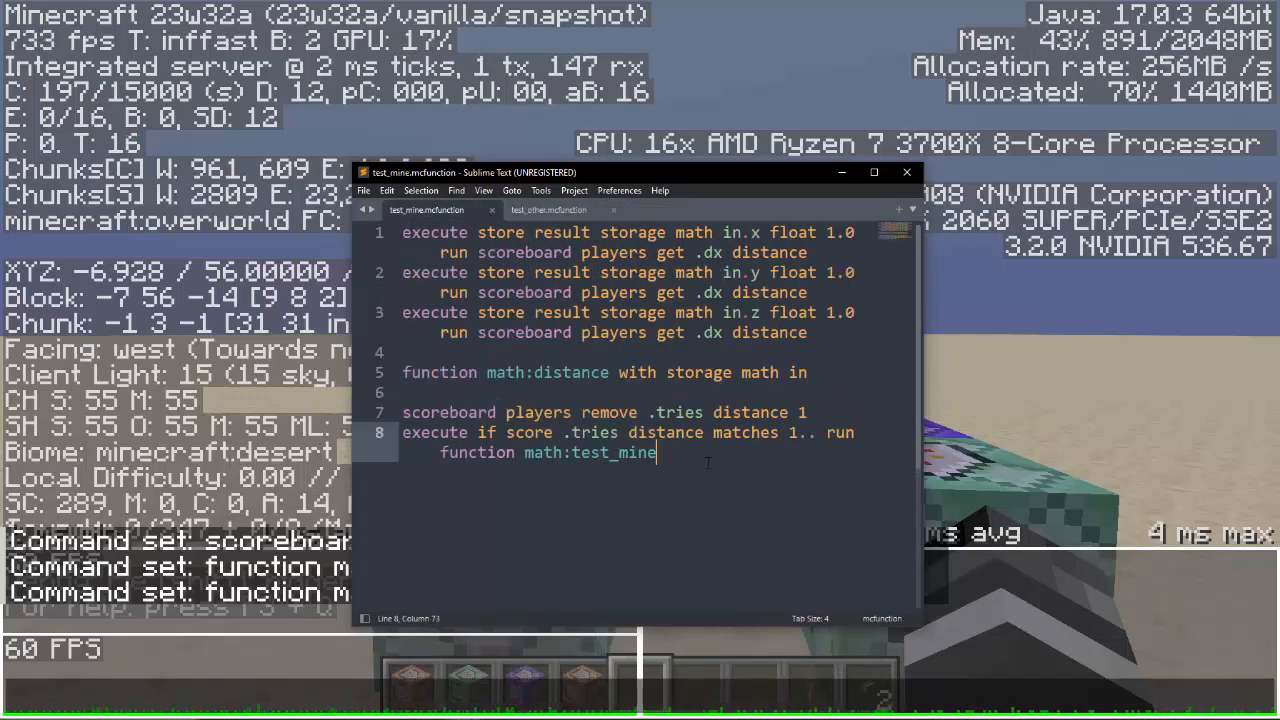
{"action": "left_click_drag", "start_coordinate": [402, 372], "coordinate": [656, 452]}
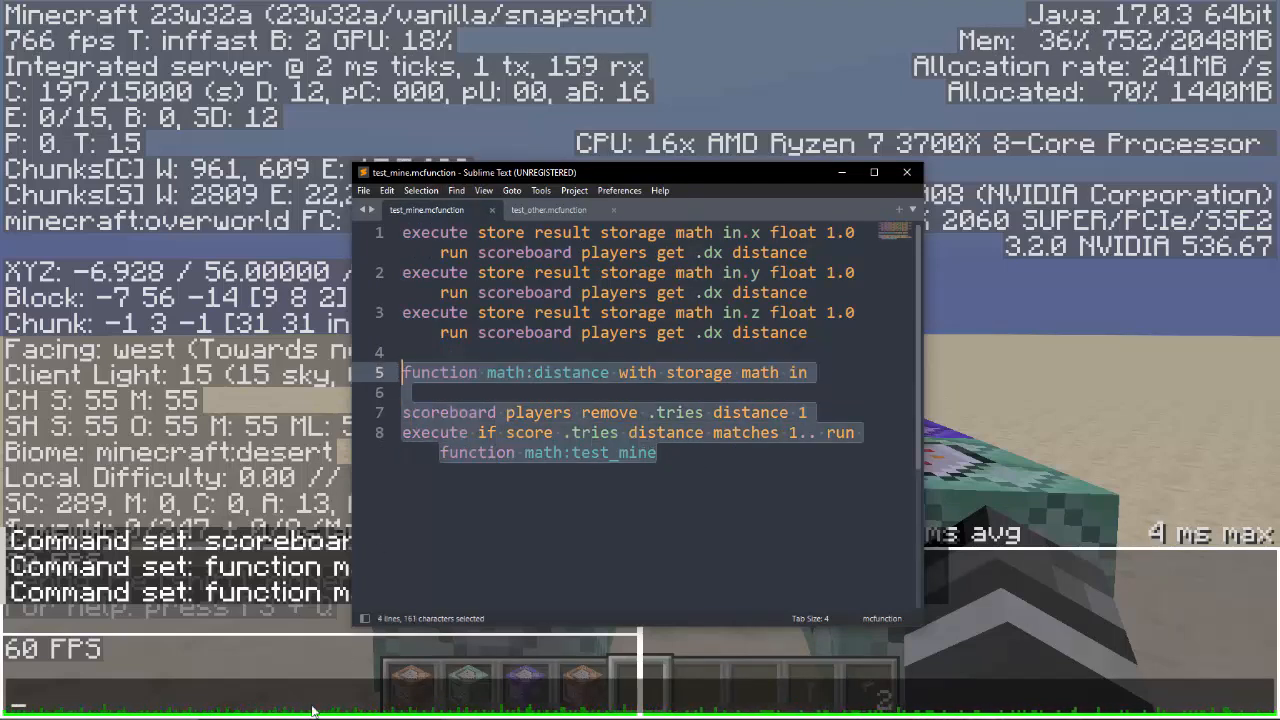
{"action": "left_click", "coordinate": [656, 453]}
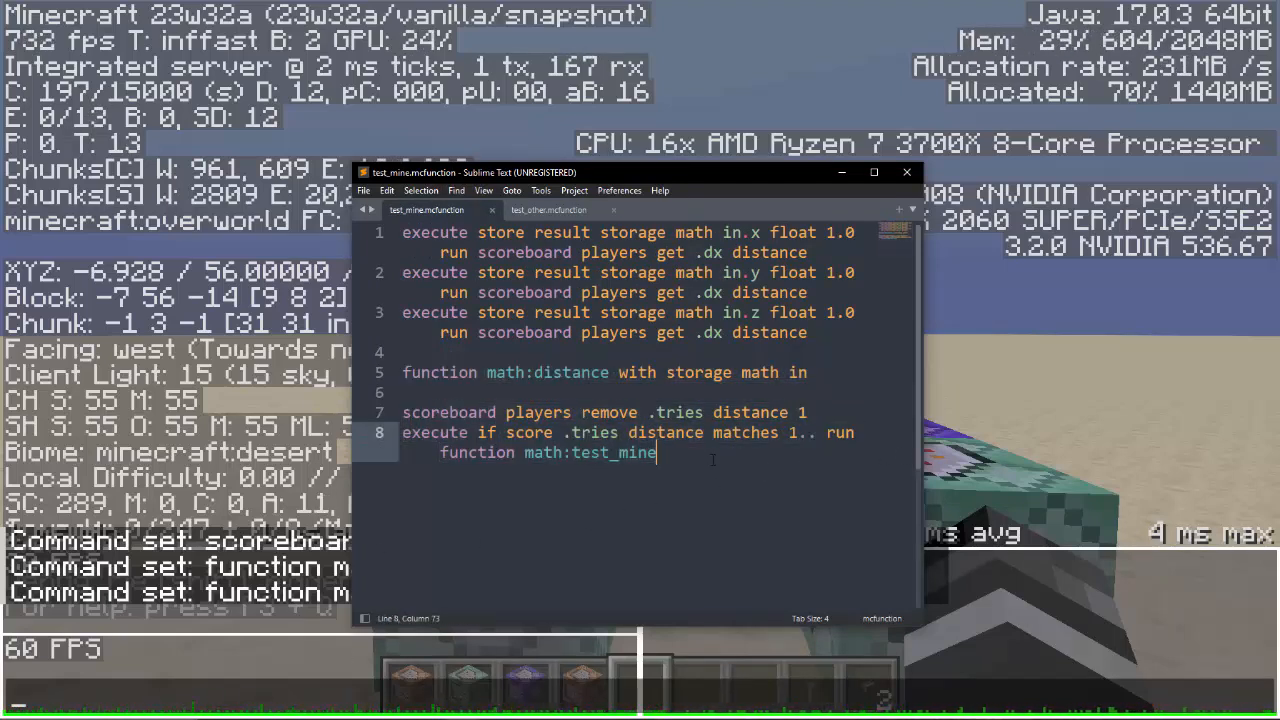
{"action": "mouse_move", "coordinate": [1058, 447]}
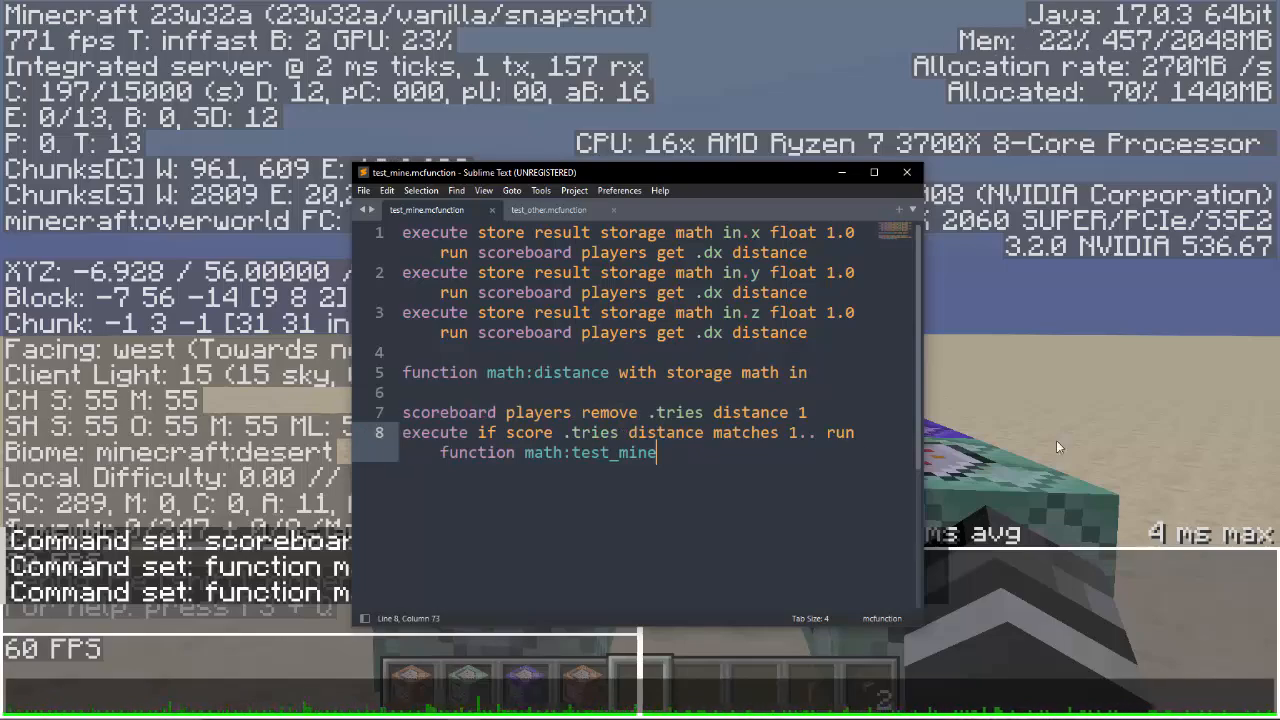